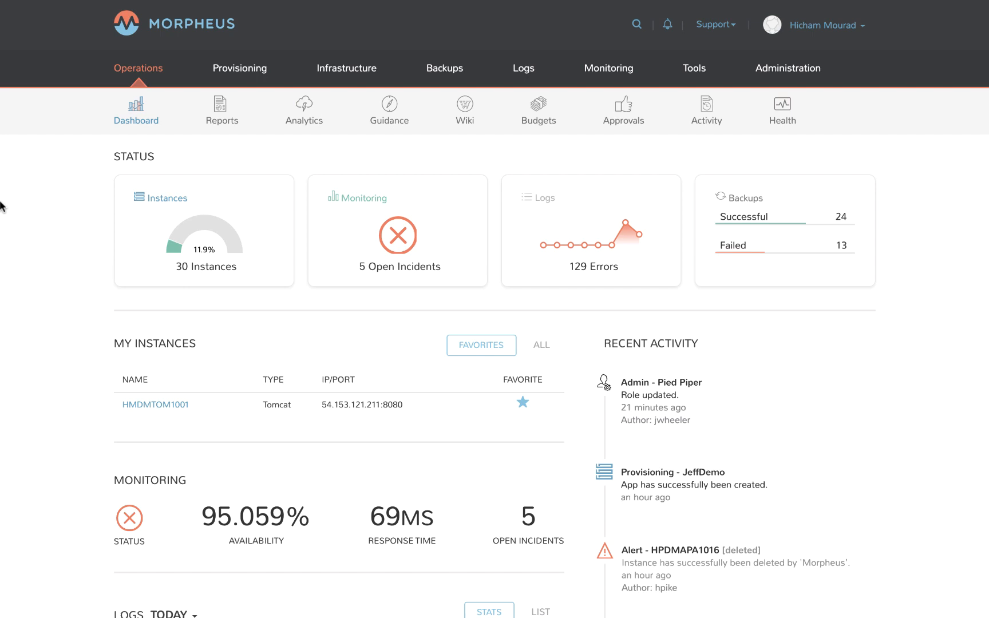
pyautogui.moveTo(175, 112)
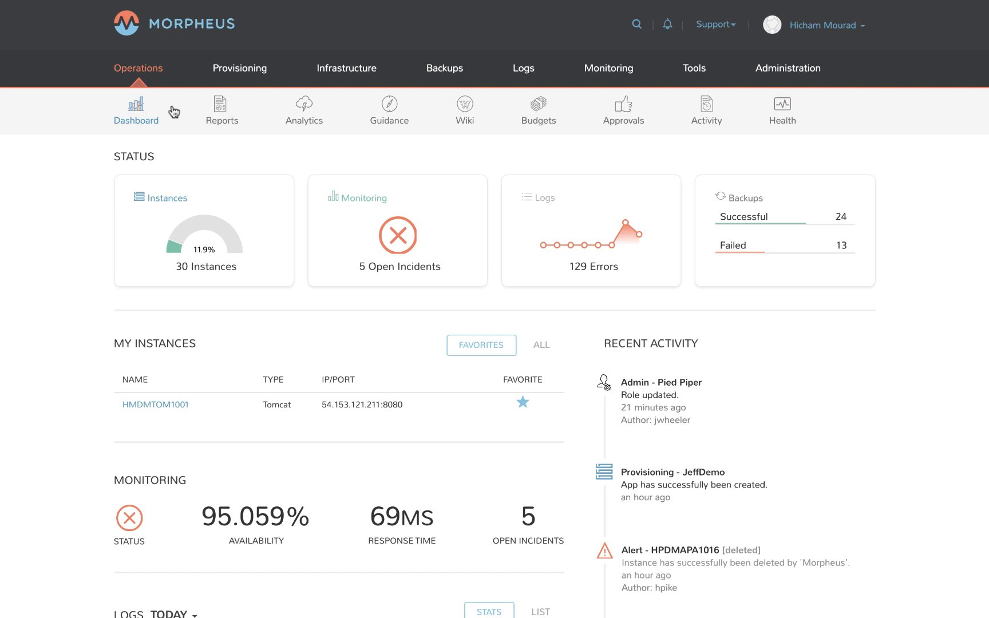
# Step: Go to Provisioning > Instances and start adding a new instance
pyautogui.click(240, 68)
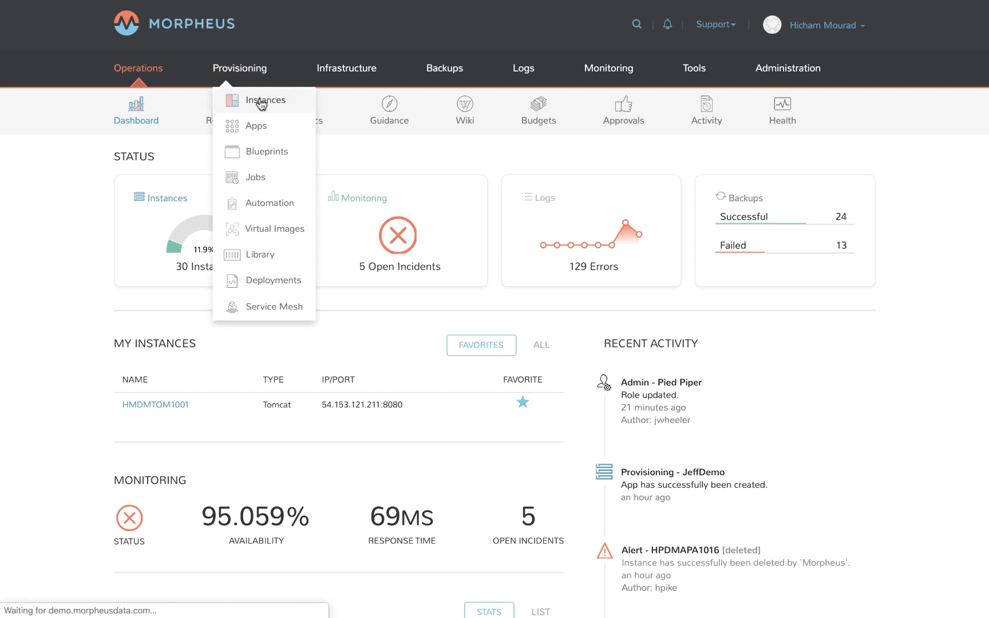
pyautogui.click(267, 101)
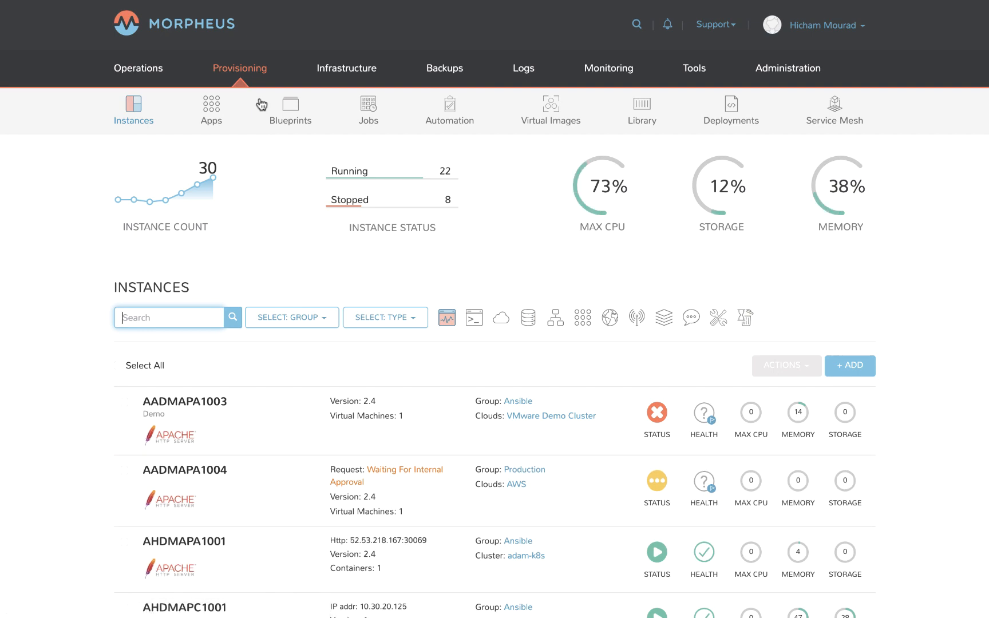
pyautogui.click(849, 365)
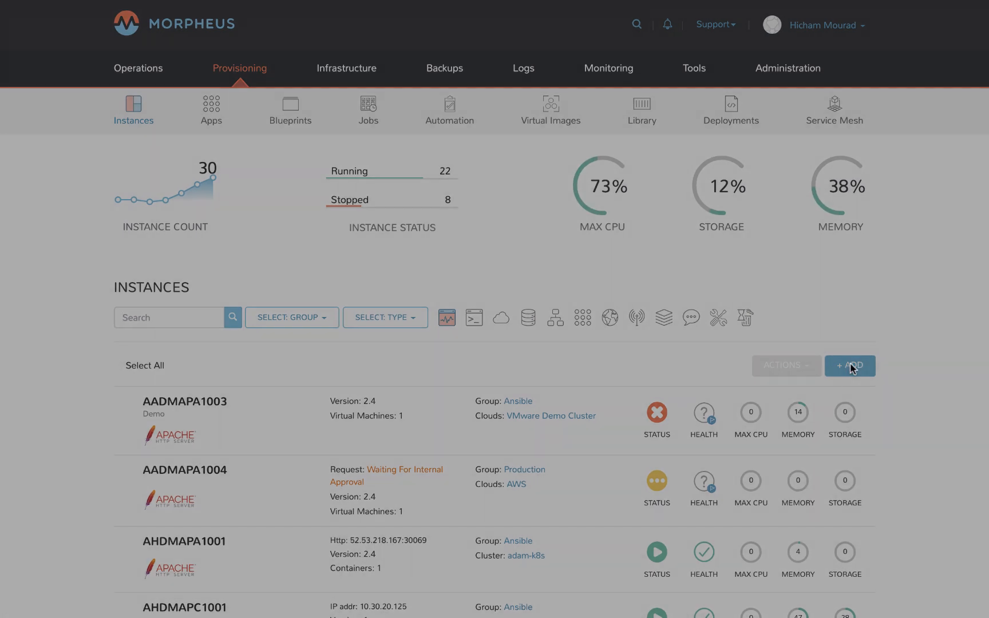
# Step: Search 'tom', choose Tomcat as the instance type and continue to the Group step
pyautogui.click(849, 366)
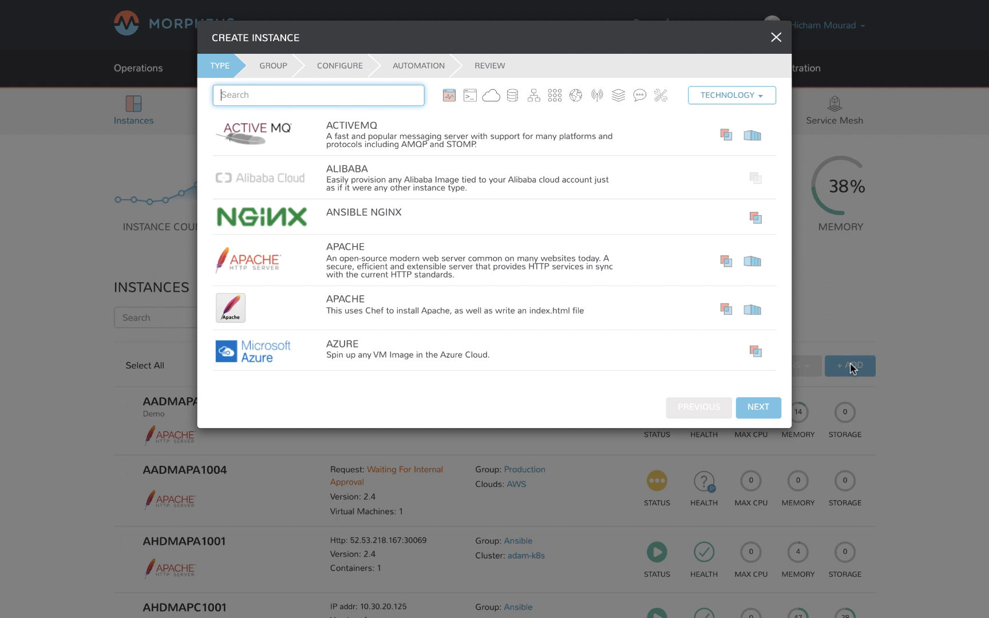
pyautogui.write('tomcat')
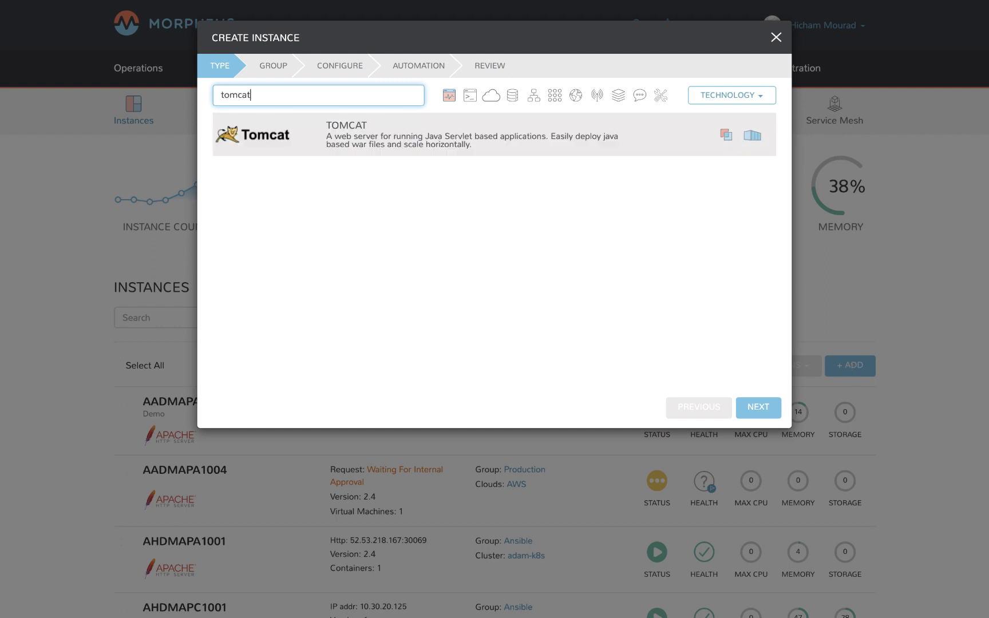
pyautogui.moveTo(532, 140)
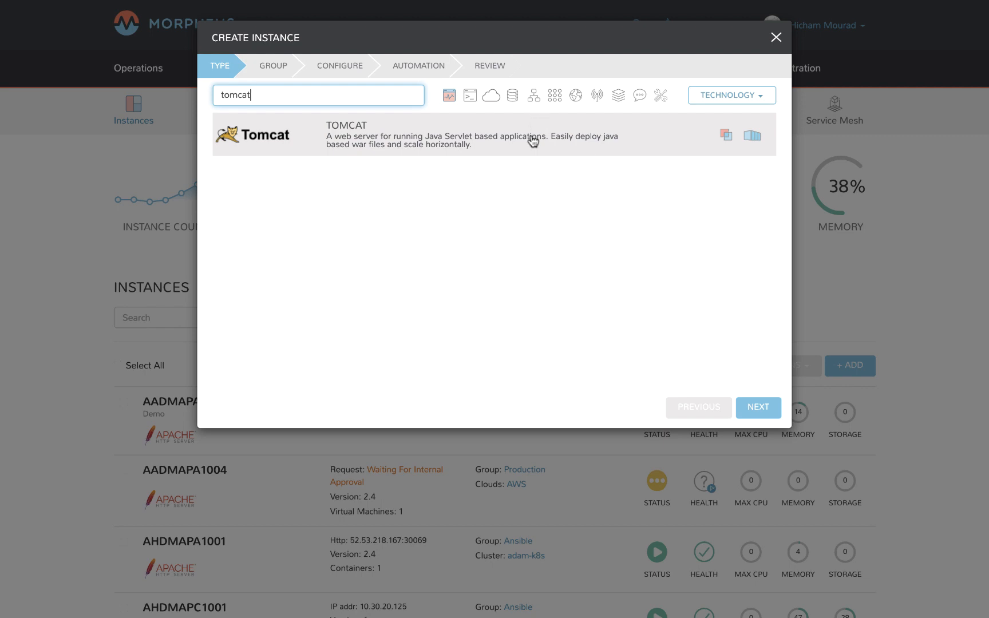
pyautogui.moveTo(532, 141)
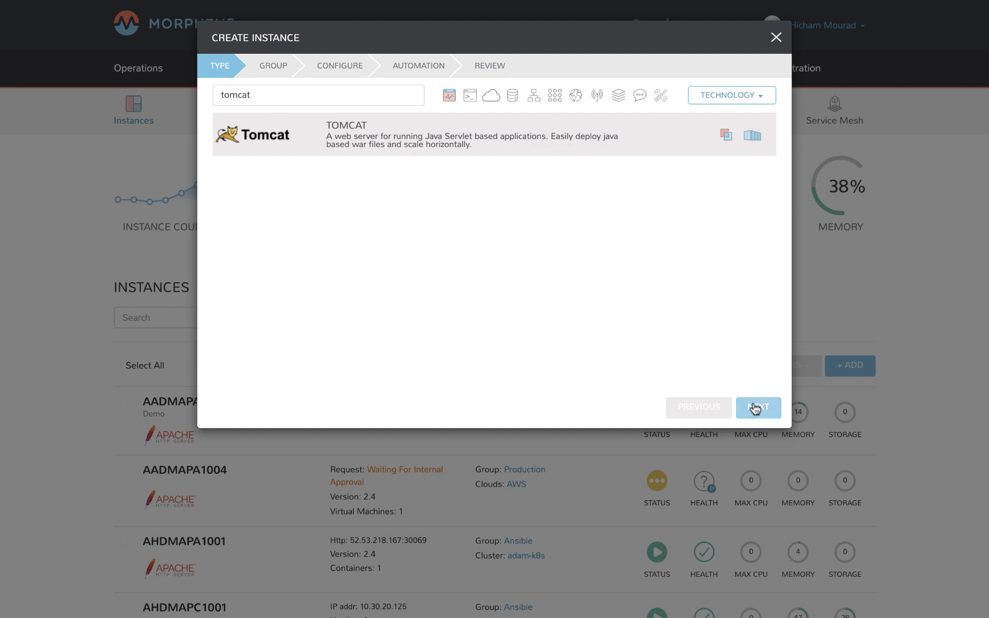
pyautogui.click(757, 407)
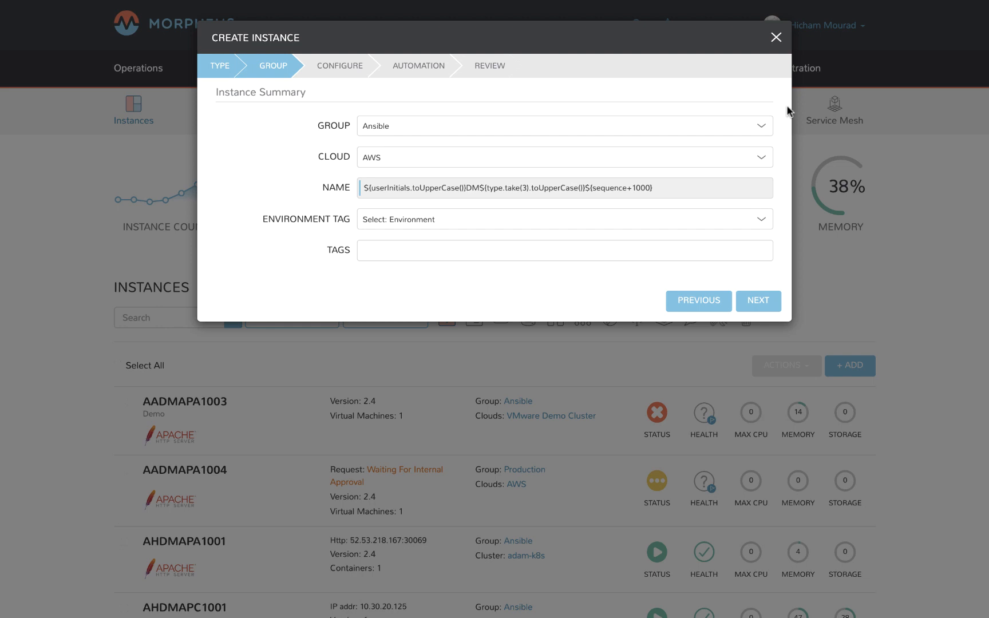
# Step: Set Group to Demo and Environment Tag to Demo on AWS, then advance to Configure
pyautogui.click(563, 125)
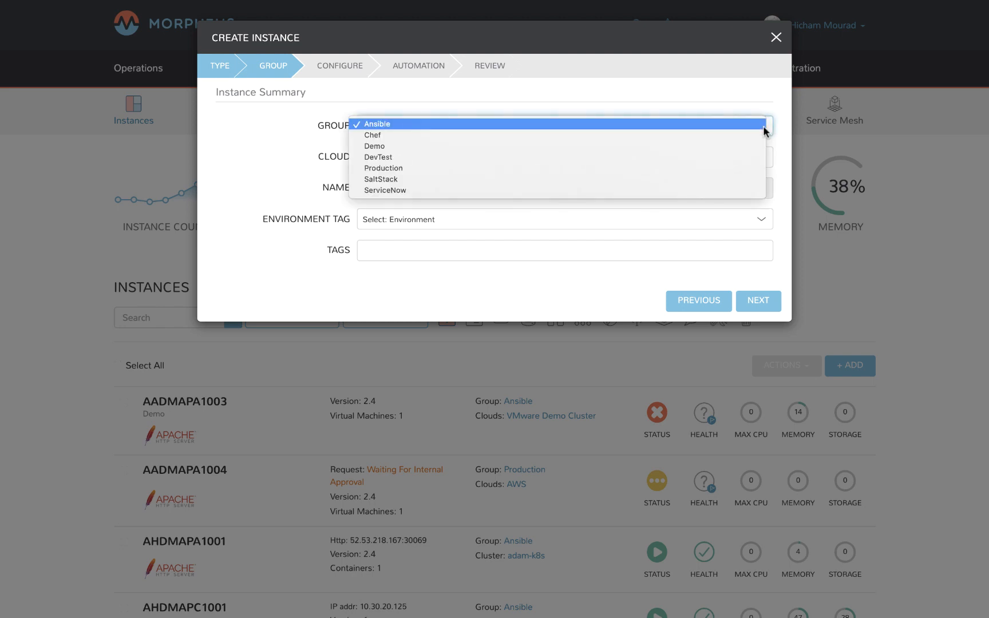
pyautogui.click(375, 145)
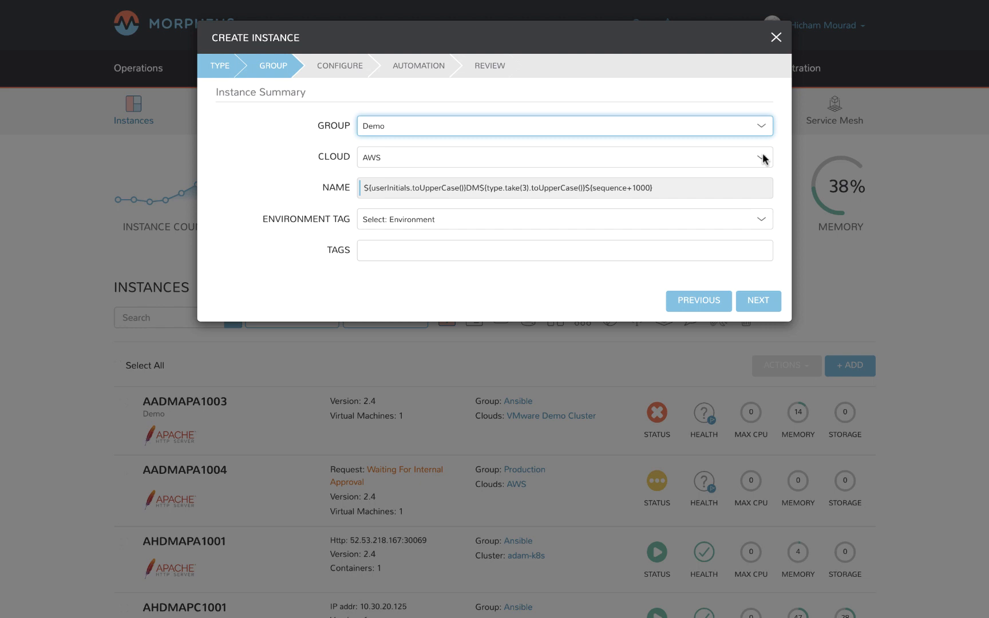
pyautogui.moveTo(765, 195)
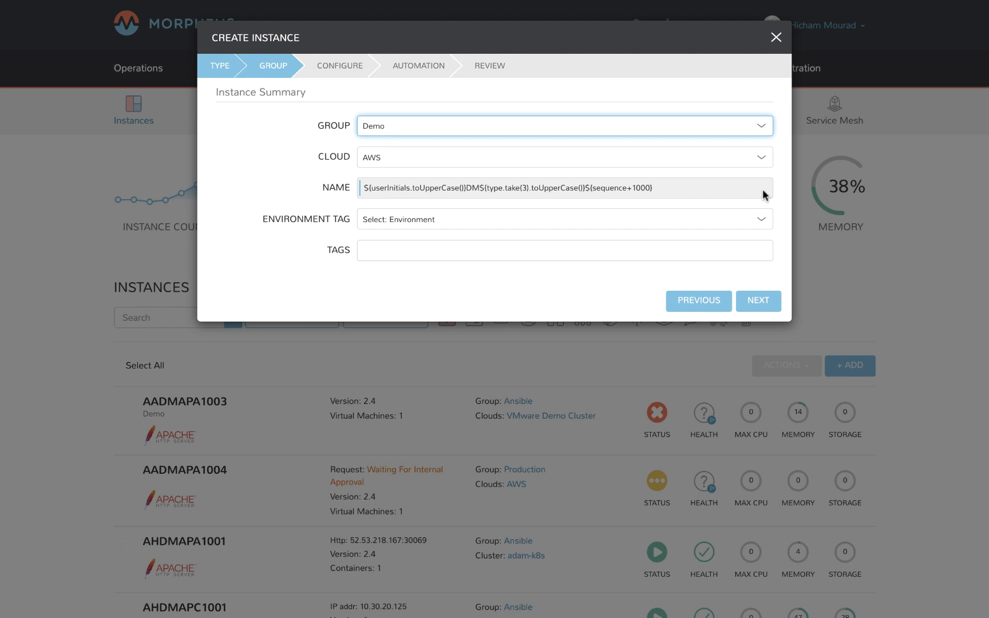
pyautogui.click(563, 218)
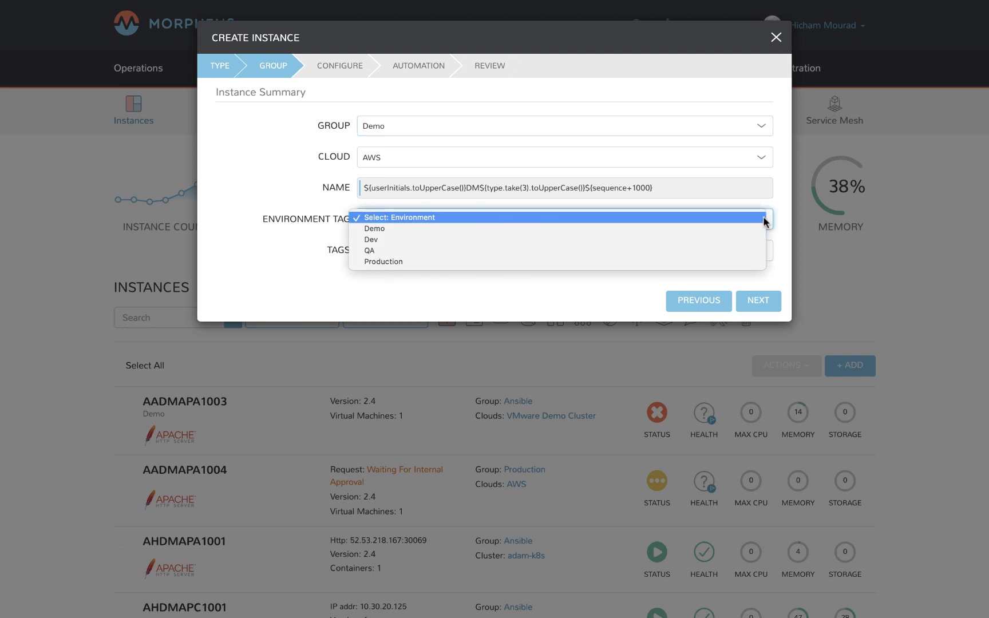
pyautogui.click(374, 228)
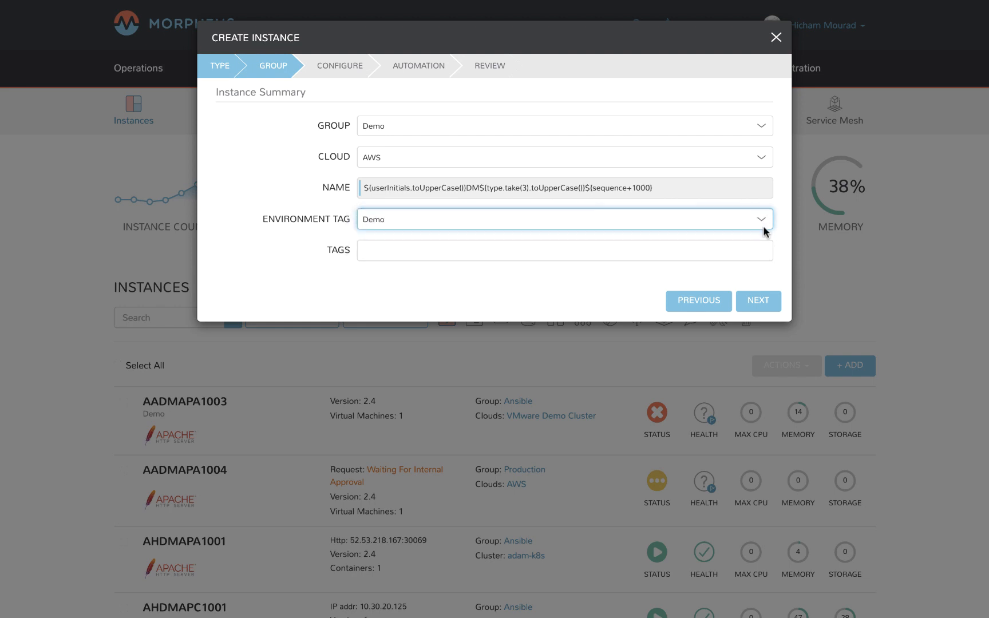
pyautogui.click(757, 301)
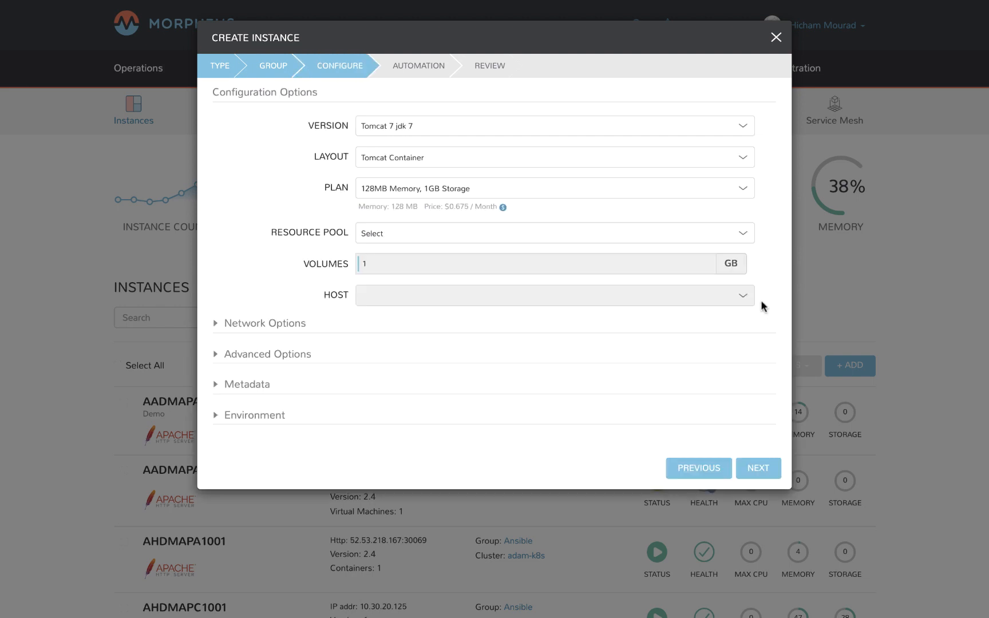
# Step: Choose Tomcat 8 jdk 8 with the Amazon Tomcat layout and list the available plans
pyautogui.click(554, 125)
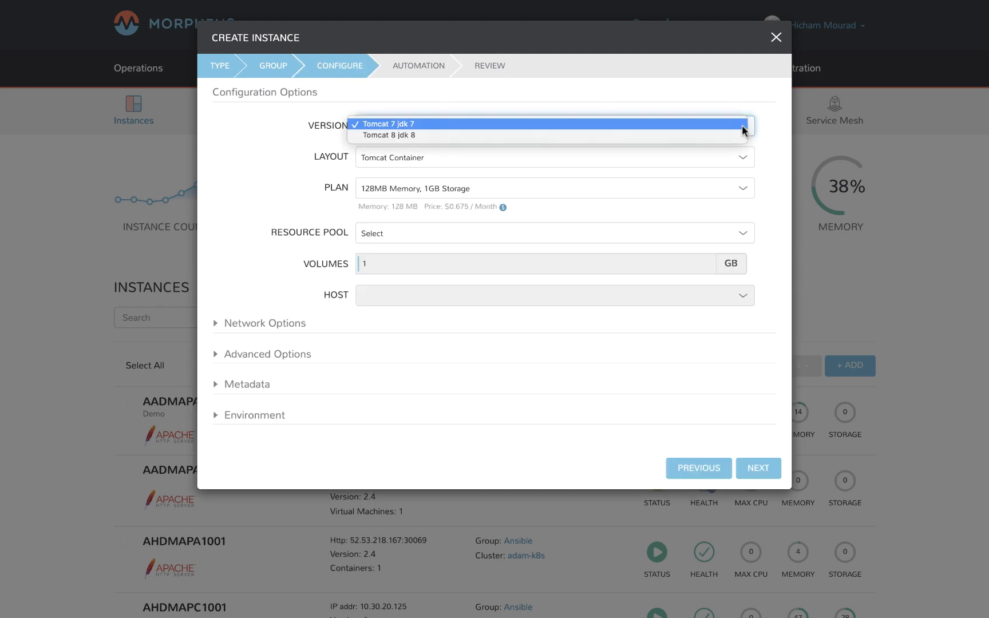
pyautogui.click(389, 134)
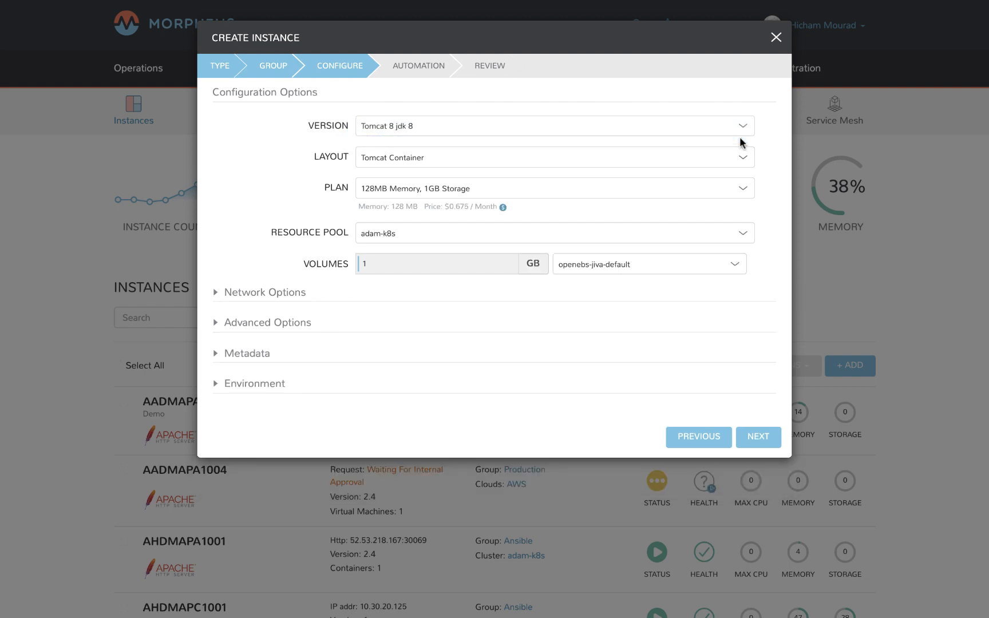
pyautogui.moveTo(748, 165)
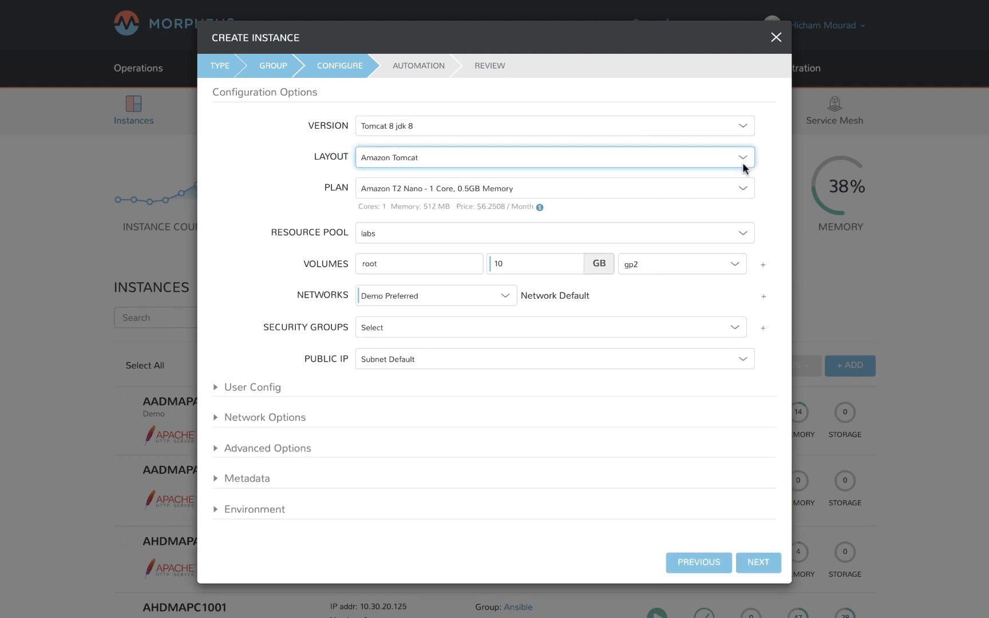
pyautogui.moveTo(728, 181)
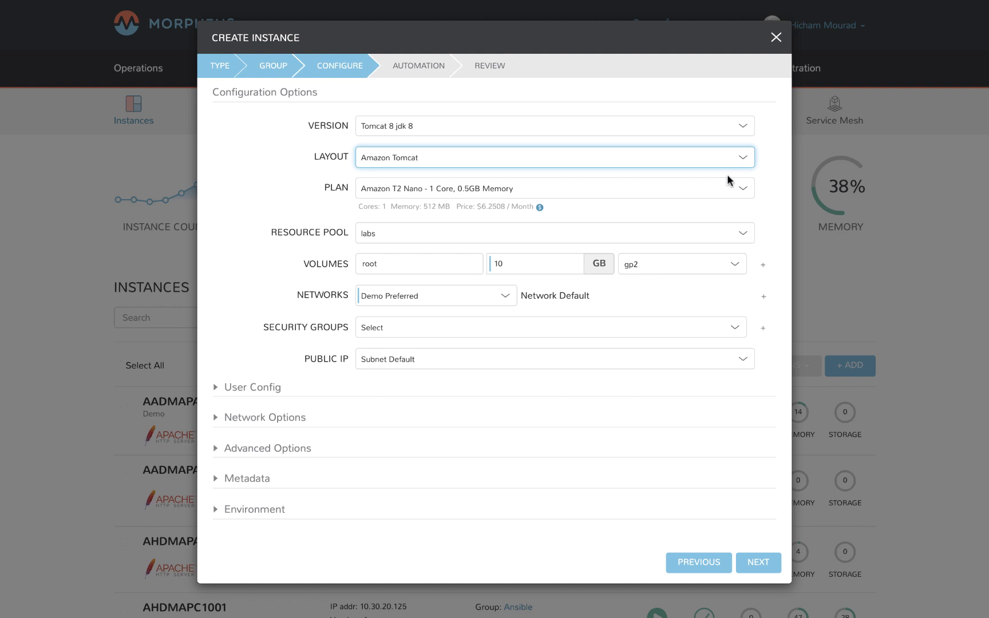
pyautogui.moveTo(540, 213)
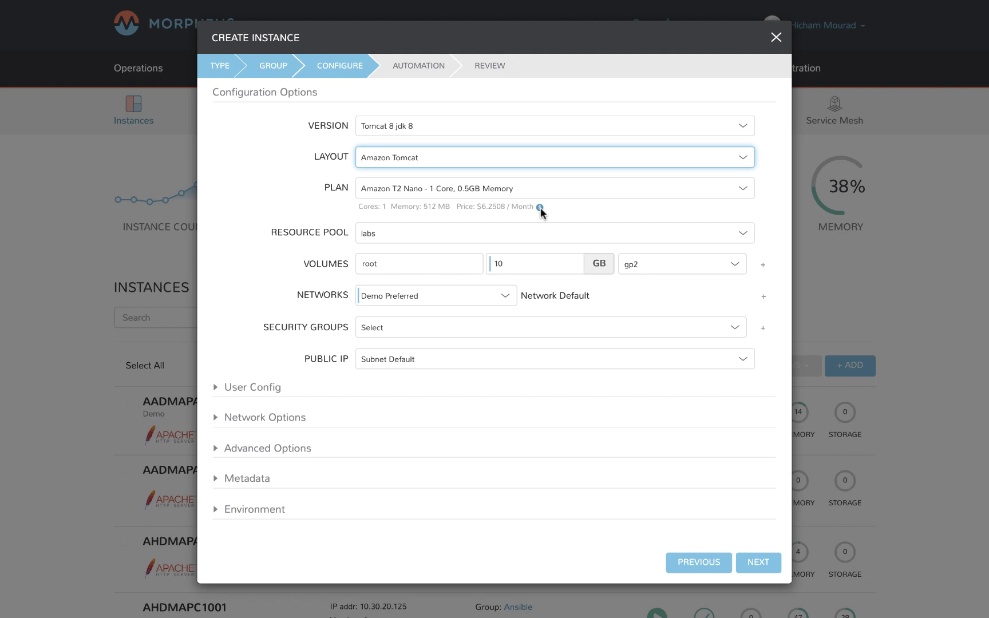
pyautogui.click(539, 206)
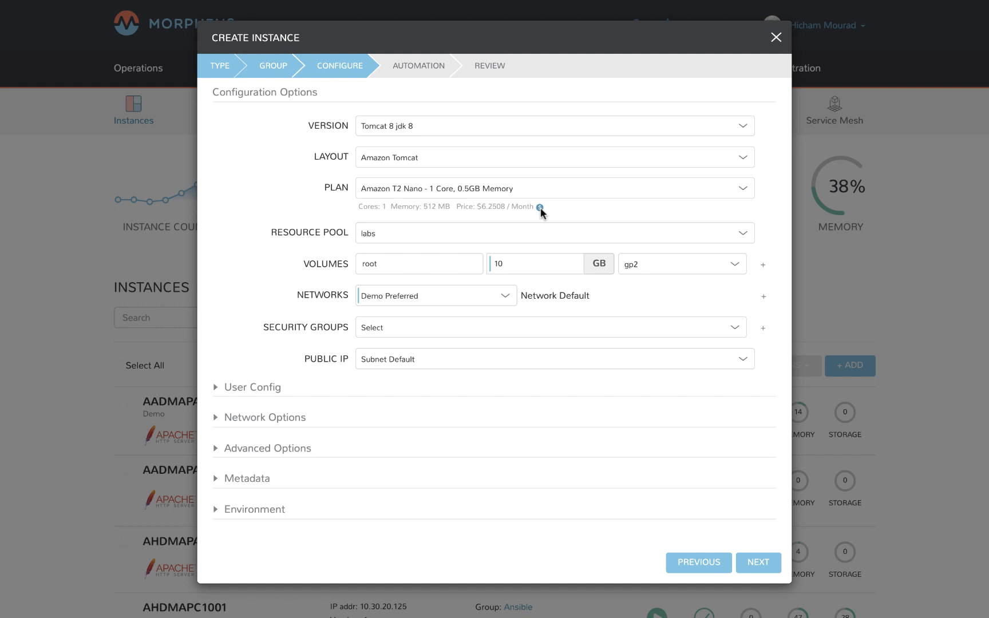
pyautogui.click(554, 188)
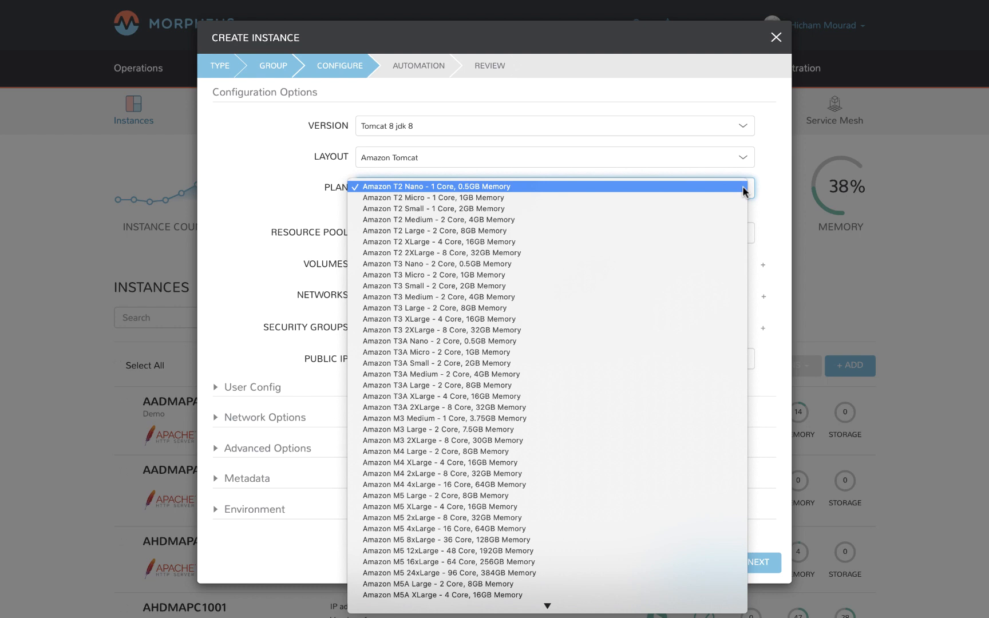
# Step: Select the Amazon T2 Micro plan (1GB memory) and review the User Config and Metadata sections
pyautogui.click(434, 197)
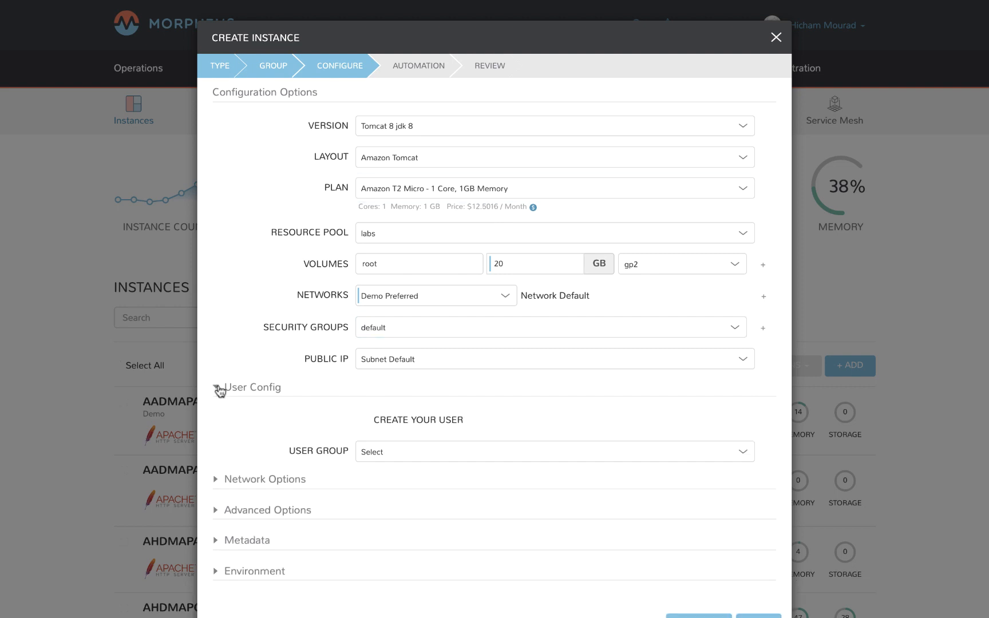
pyautogui.click(215, 387)
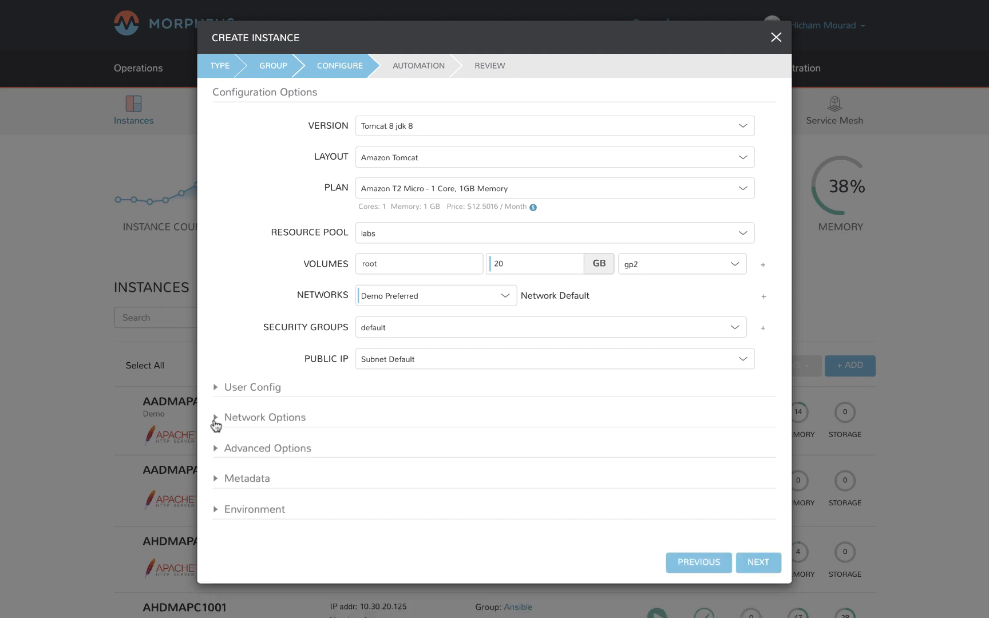
pyautogui.moveTo(214, 446)
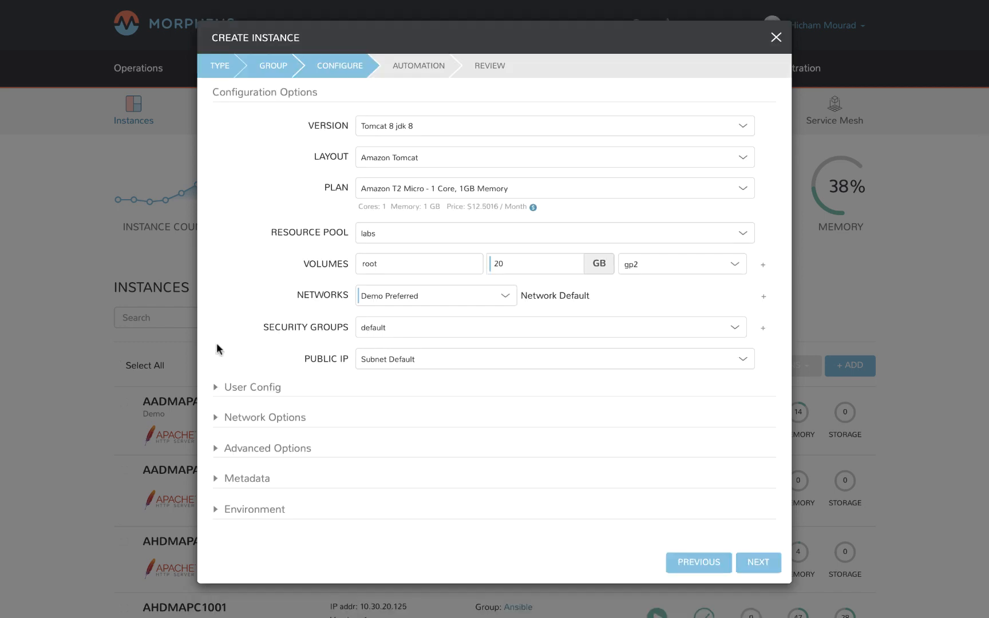
pyautogui.click(246, 478)
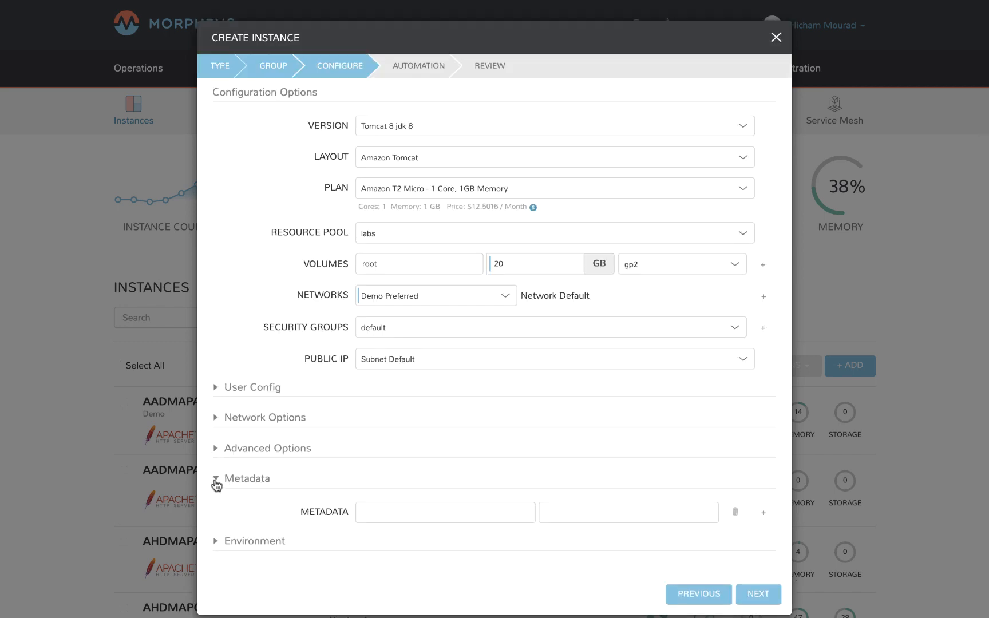
pyautogui.click(248, 477)
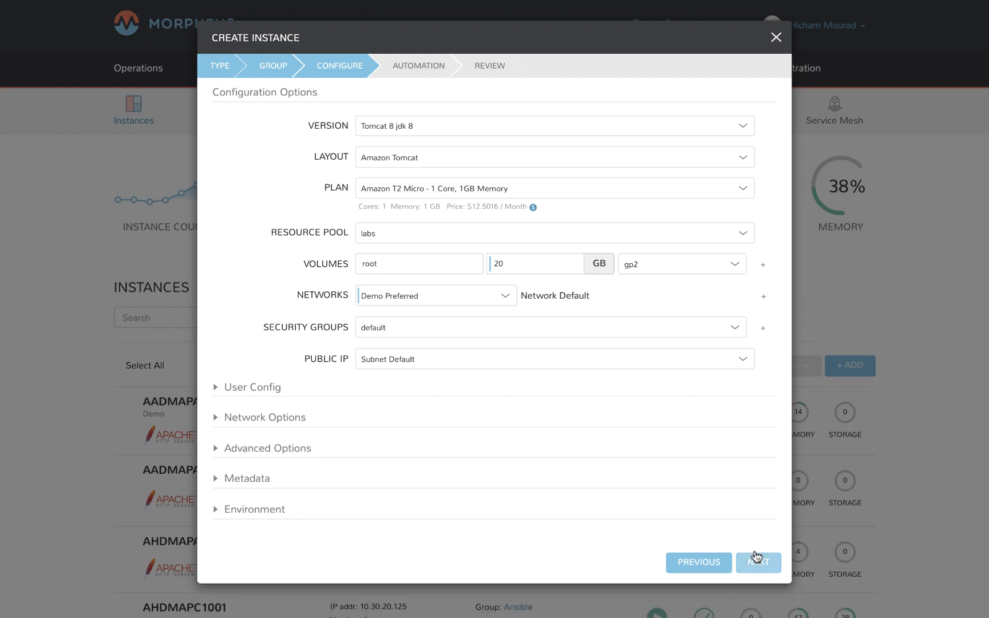
# Step: Advance to the Automation step and collapse the workflow settings
pyautogui.click(758, 562)
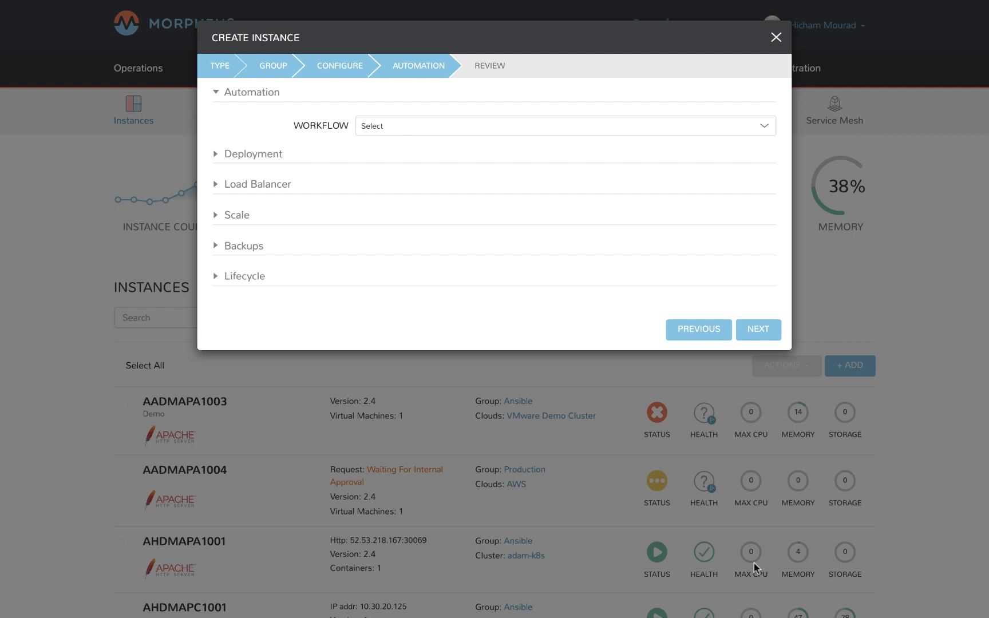
pyautogui.moveTo(218, 100)
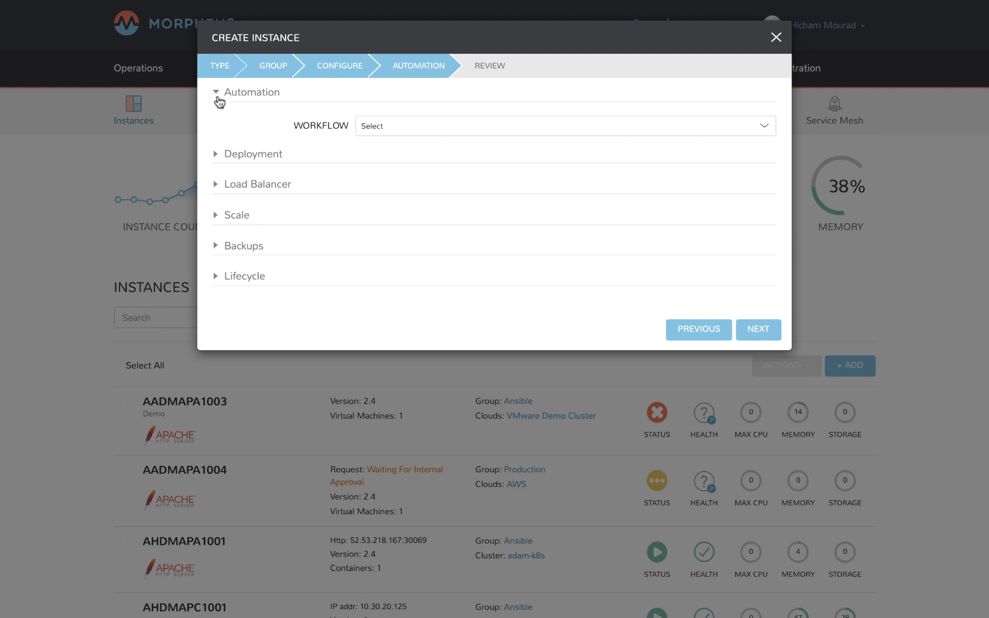
pyautogui.click(253, 122)
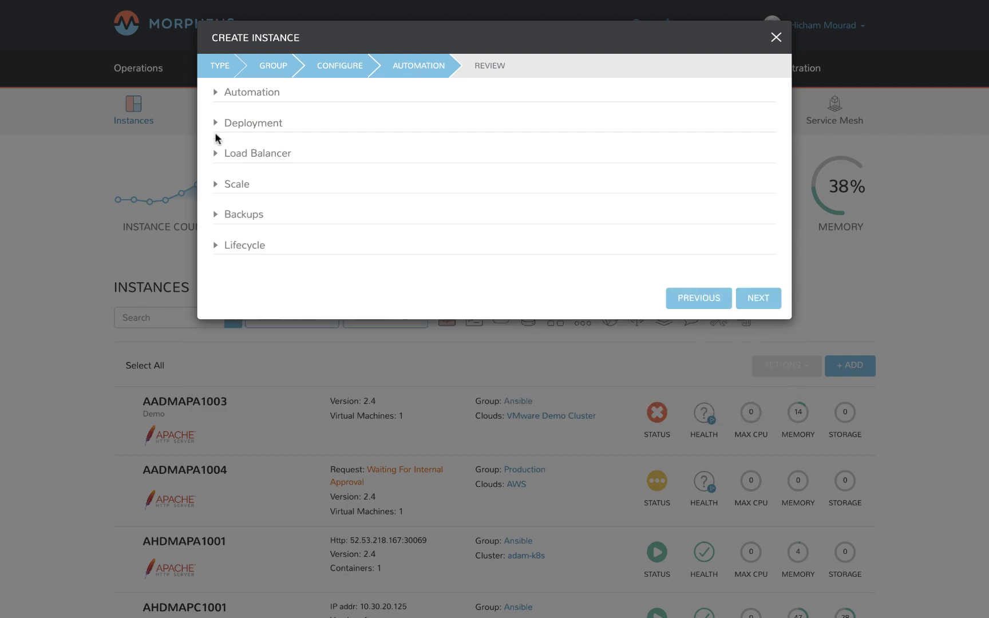
# Step: Check the Load Balancer and Lifecycle sections, then continue to the Review summary for HMDMTOM1002
pyautogui.click(216, 153)
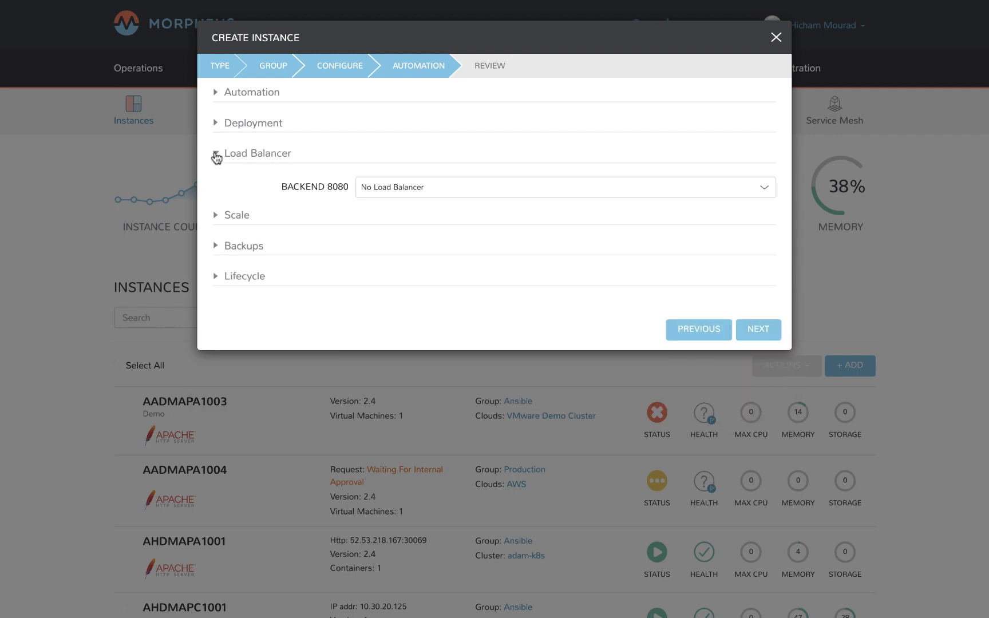
pyautogui.click(216, 153)
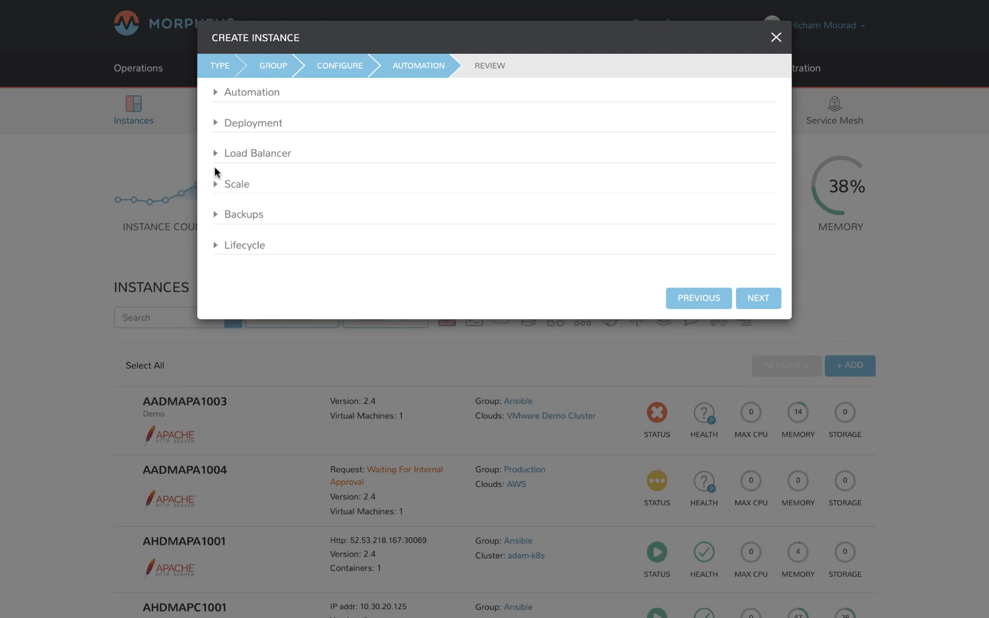
pyautogui.click(234, 183)
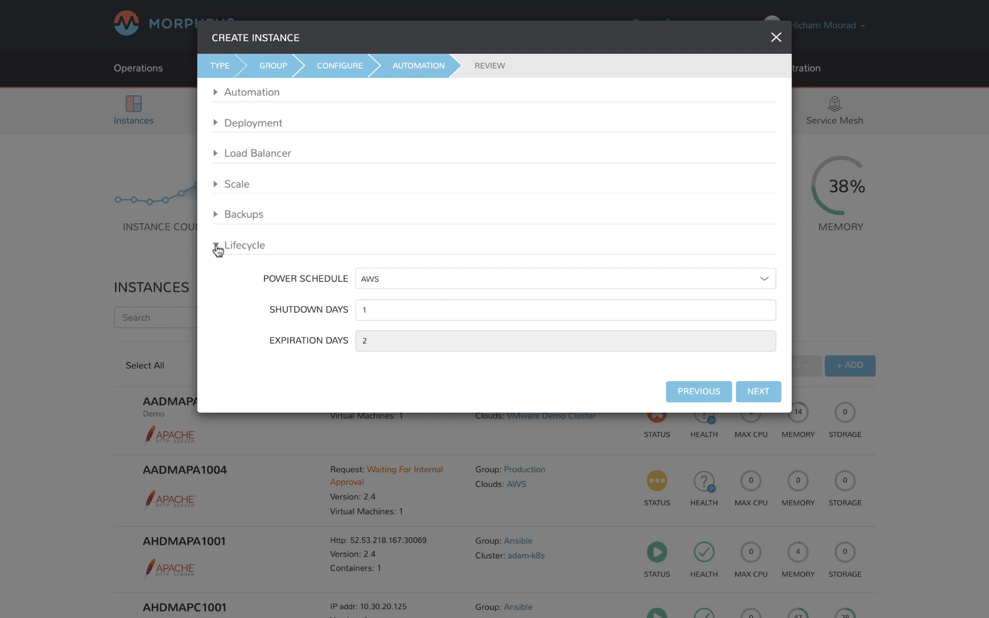
pyautogui.click(243, 245)
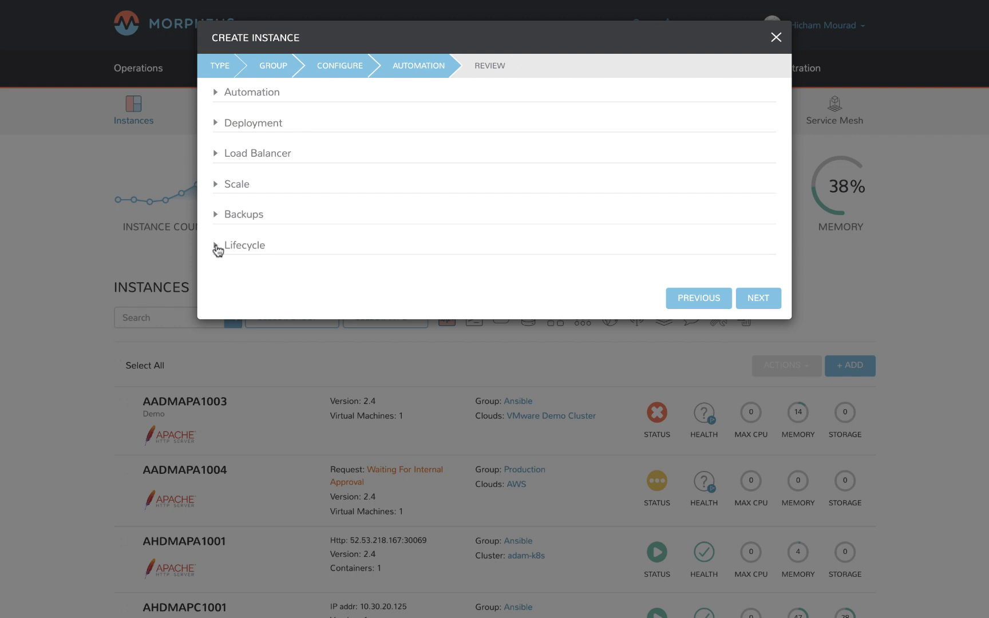
pyautogui.click(759, 298)
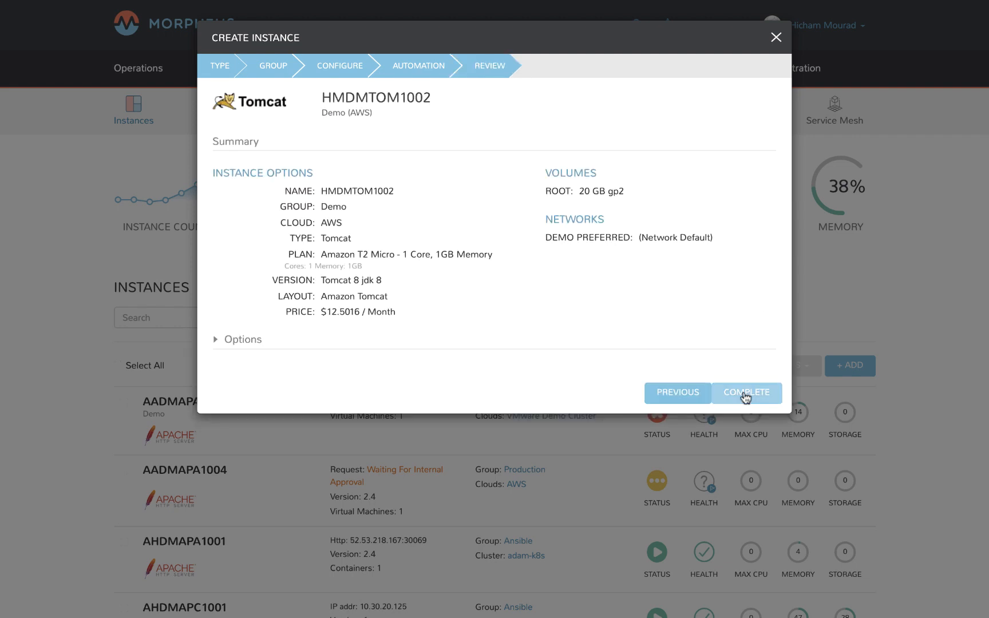
# Step: Complete the wizard so HMDMTOM1002 appears provisioning in the Instances list
pyautogui.click(746, 392)
pyautogui.write('hm')
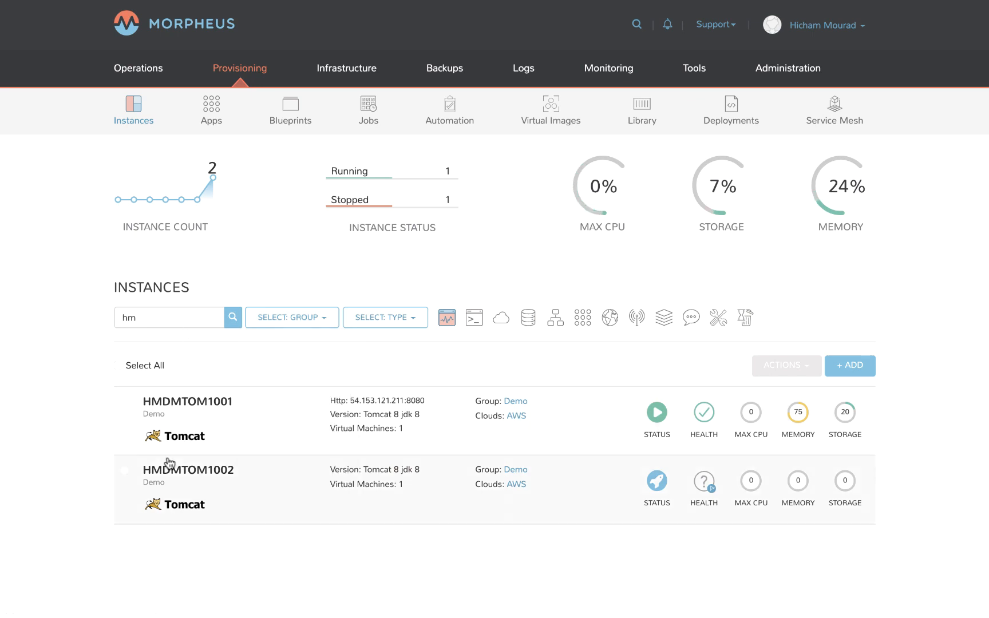
pyautogui.moveTo(656, 480)
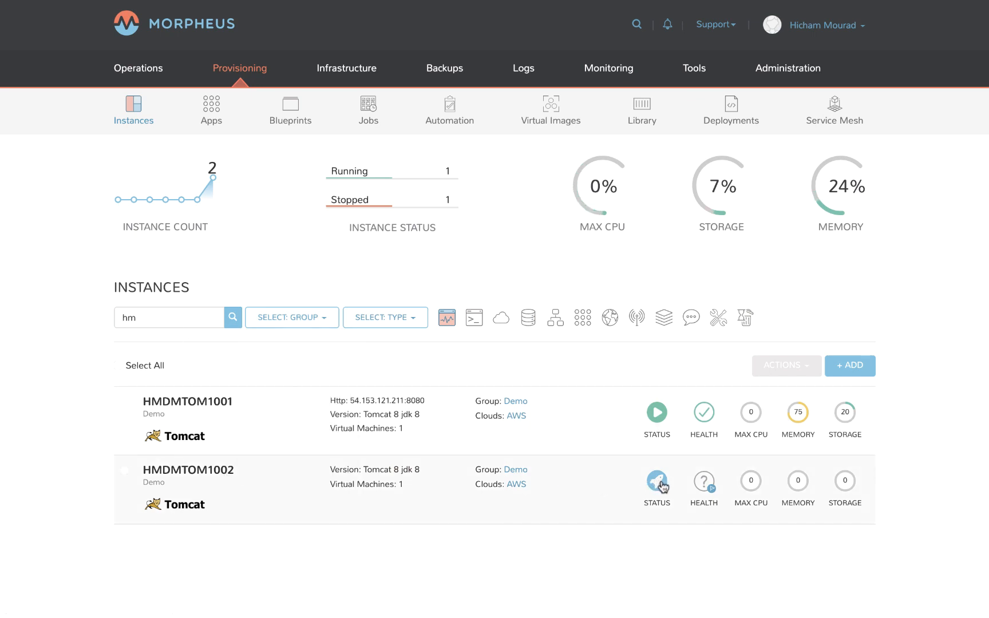